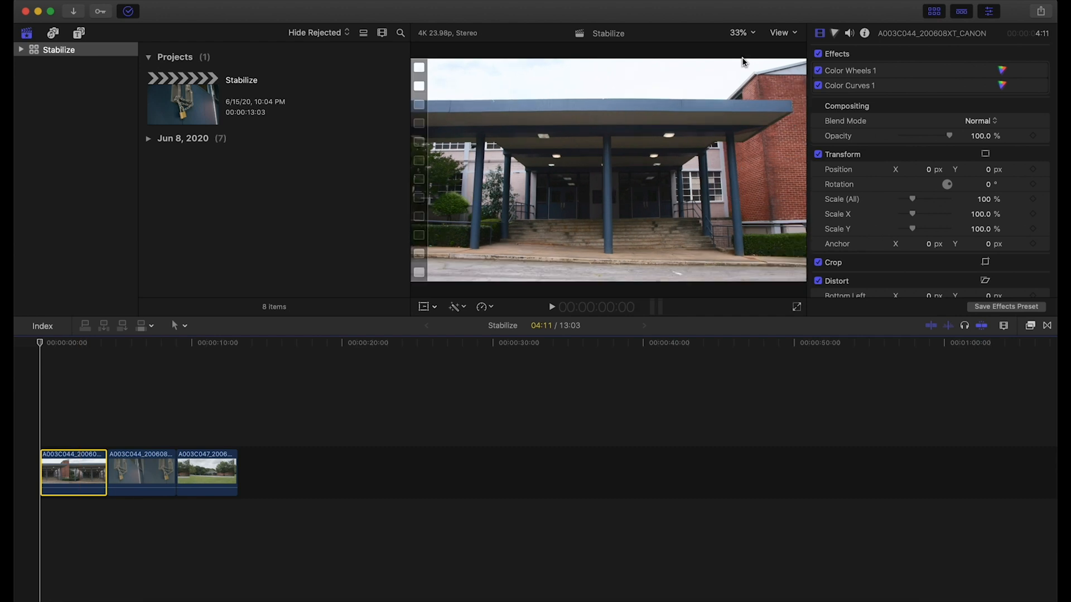
# Step: Tick the Stabilization checkbox in the Video Inspector for the first school clip
pyautogui.scroll(-3)
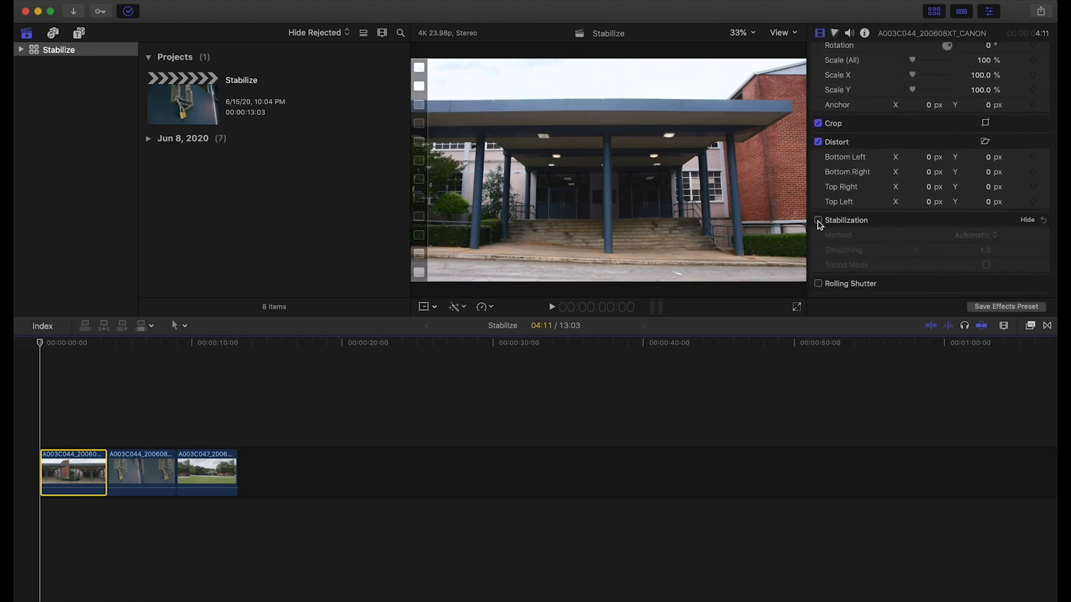
pyautogui.click(818, 220)
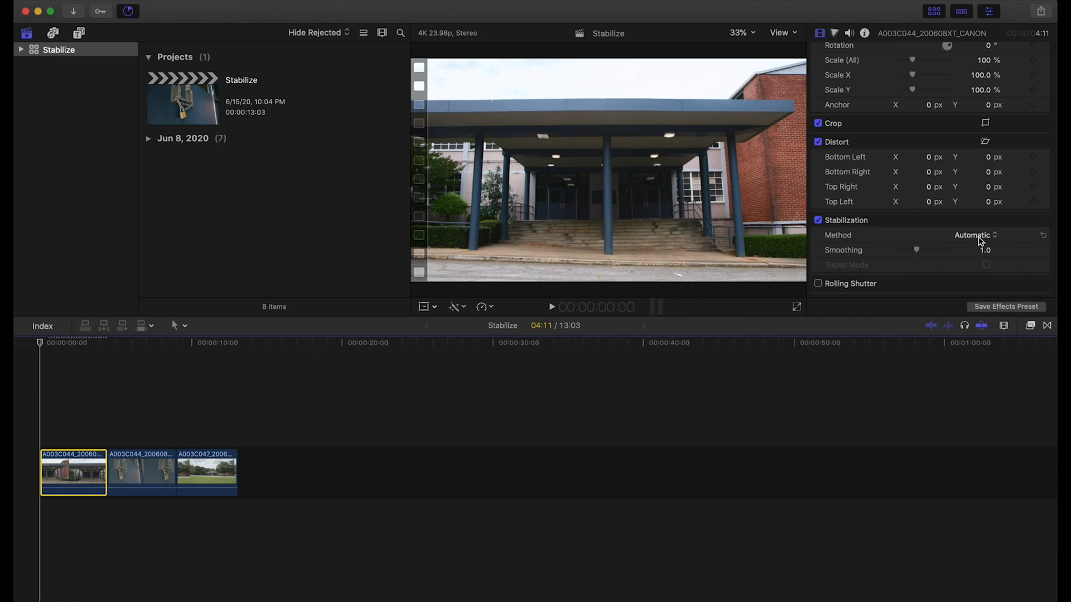
# Step: Set the Stabilization Method pop-up to InertiaCam for the first clip
pyautogui.click(975, 235)
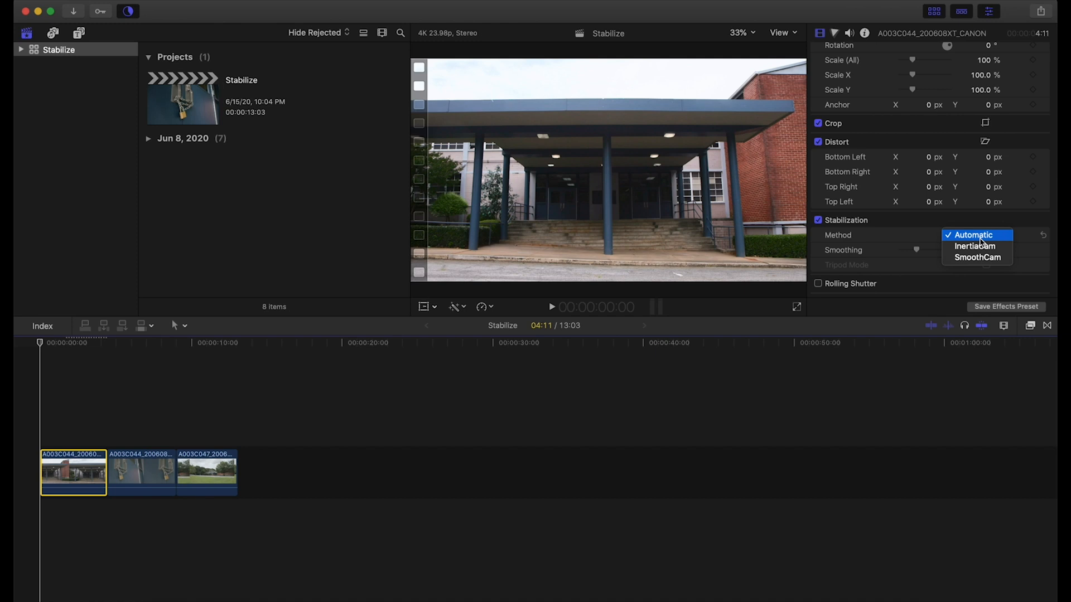
pyautogui.moveTo(977, 258)
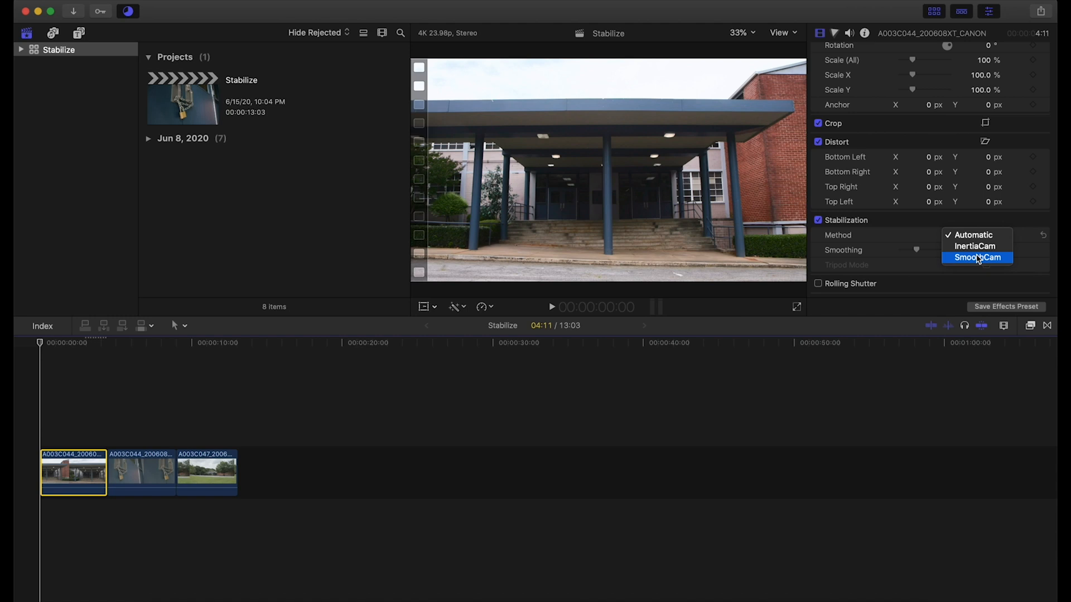
pyautogui.moveTo(976, 246)
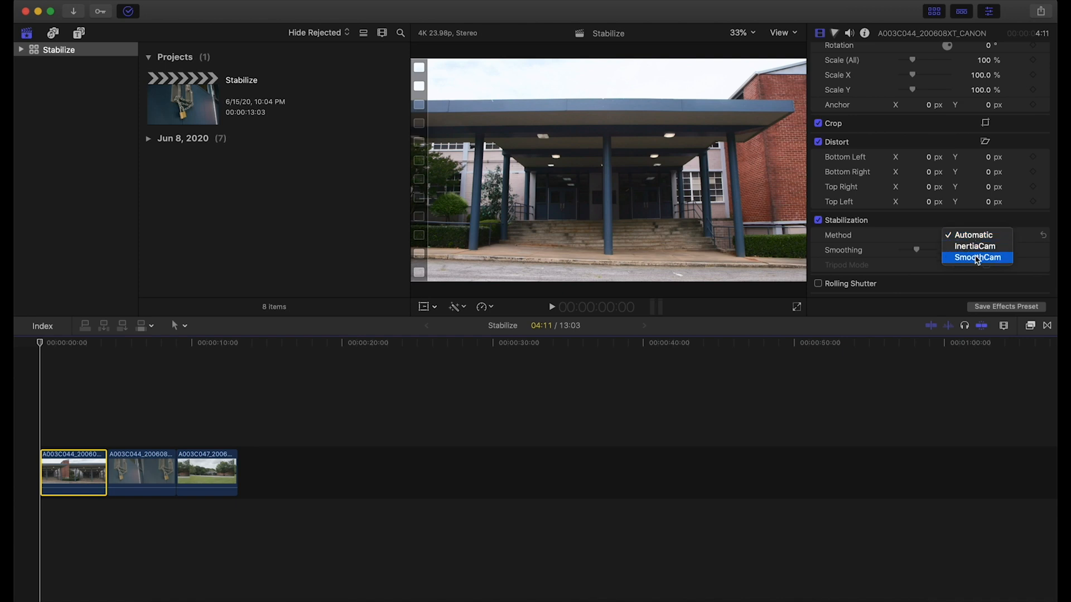
pyautogui.moveTo(976, 246)
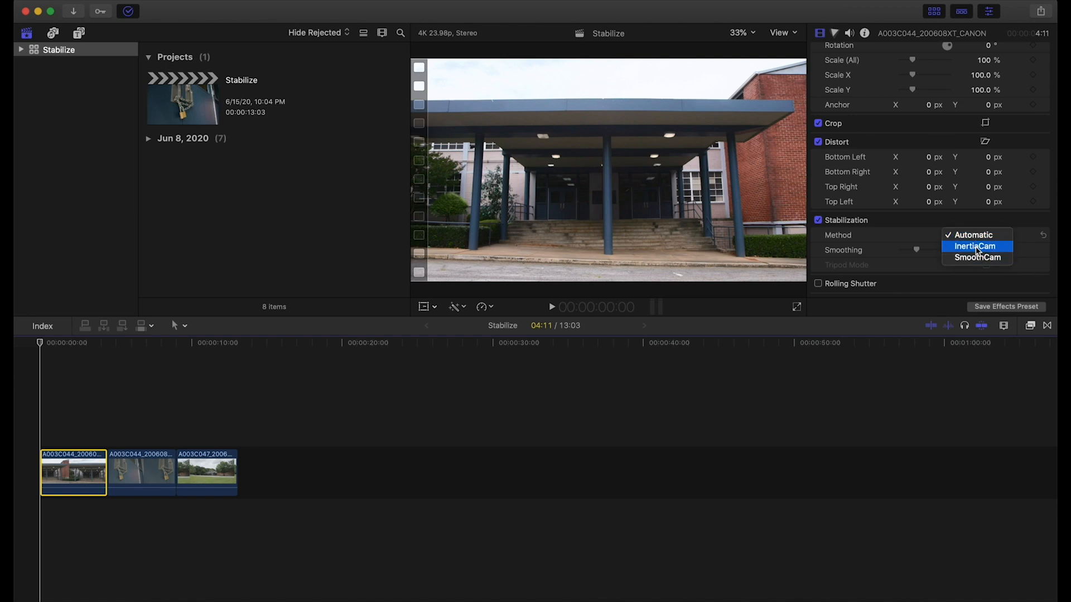
pyautogui.click(976, 246)
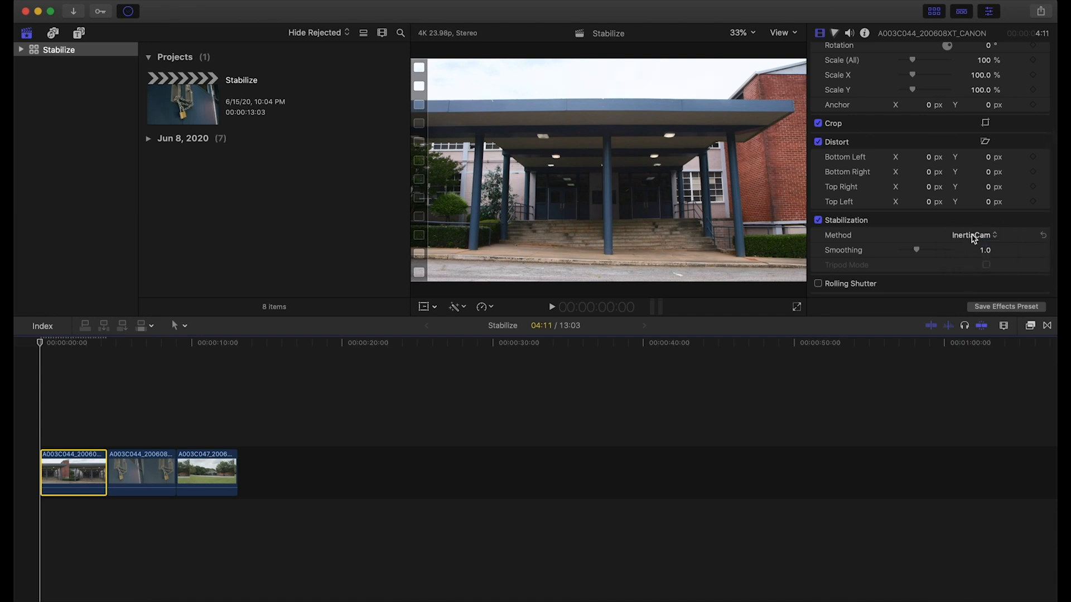
# Step: Try SmoothCam with translation, rotation and scale smoothing at 1.5, then reopen Method
pyautogui.click(971, 235)
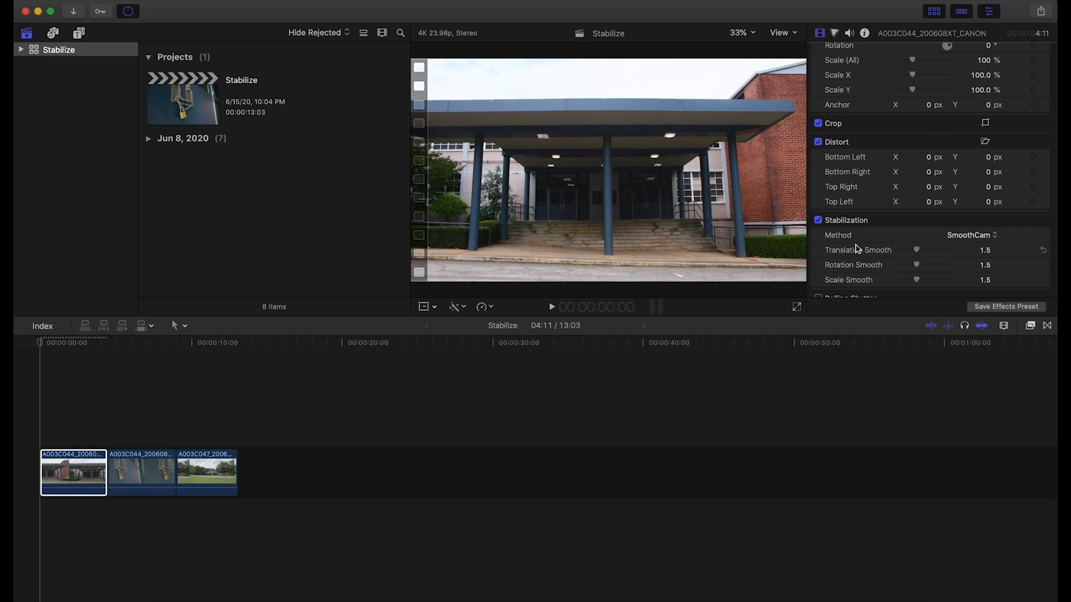
pyautogui.moveTo(836, 279)
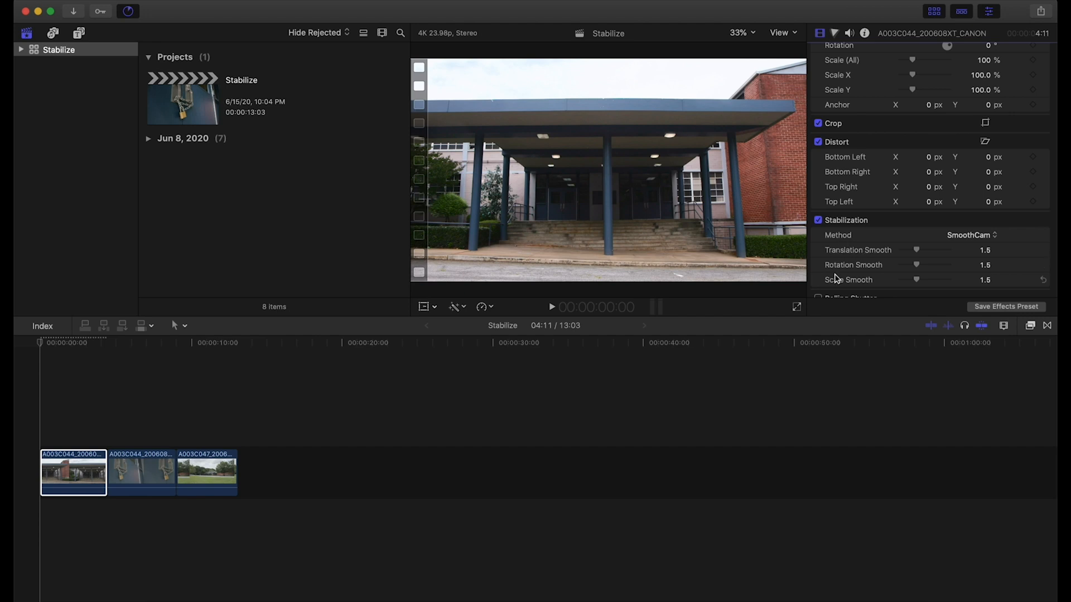
pyautogui.moveTo(837, 281)
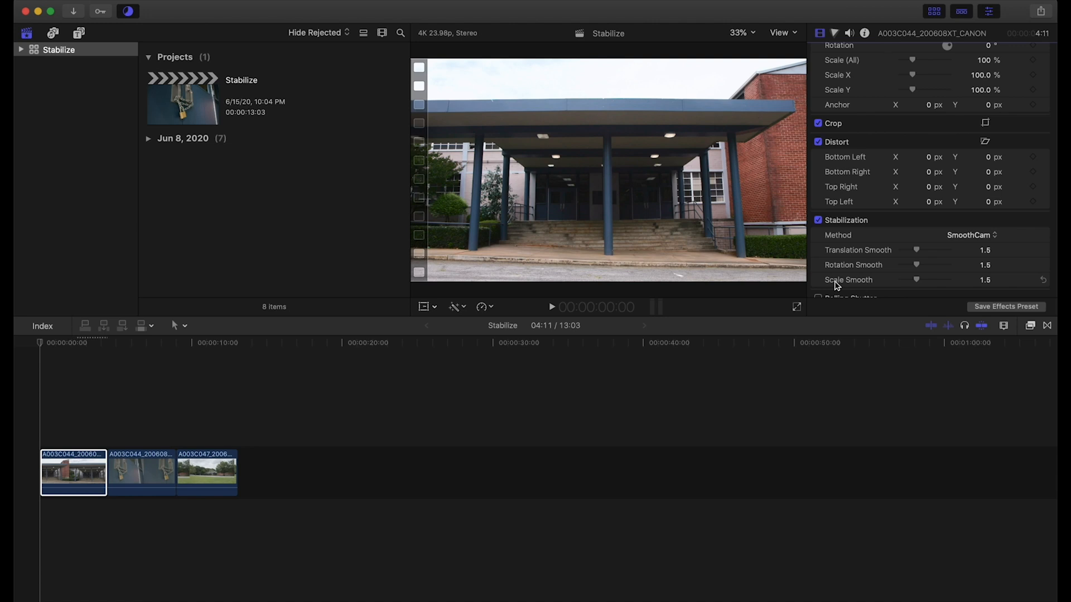
pyautogui.click(968, 235)
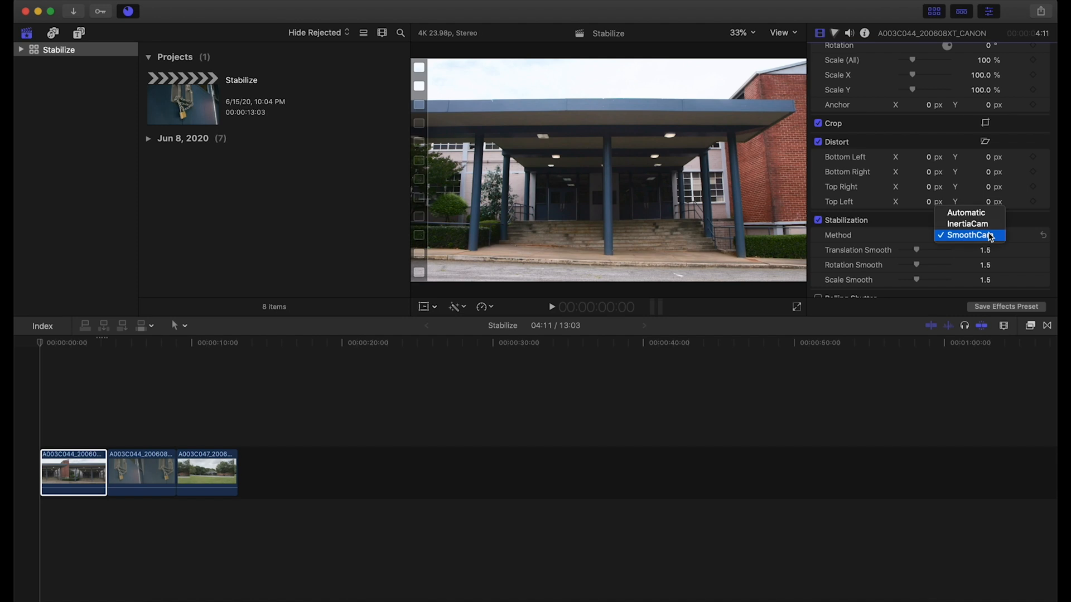
# Step: Switch stabilization back to InertiaCam and put the playhead at the timeline start
pyautogui.click(967, 223)
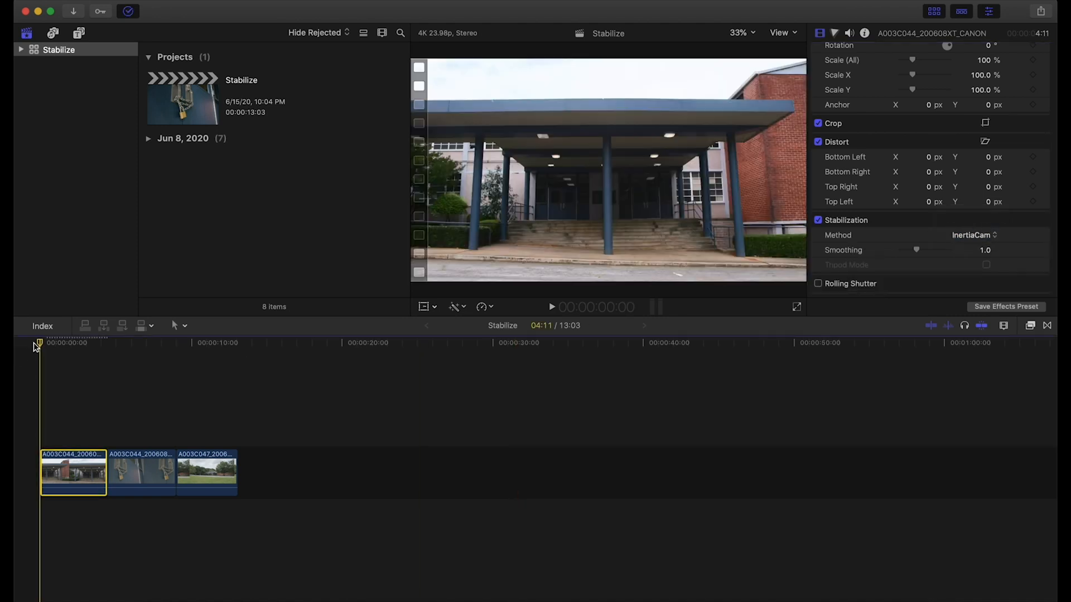
pyautogui.click(552, 307)
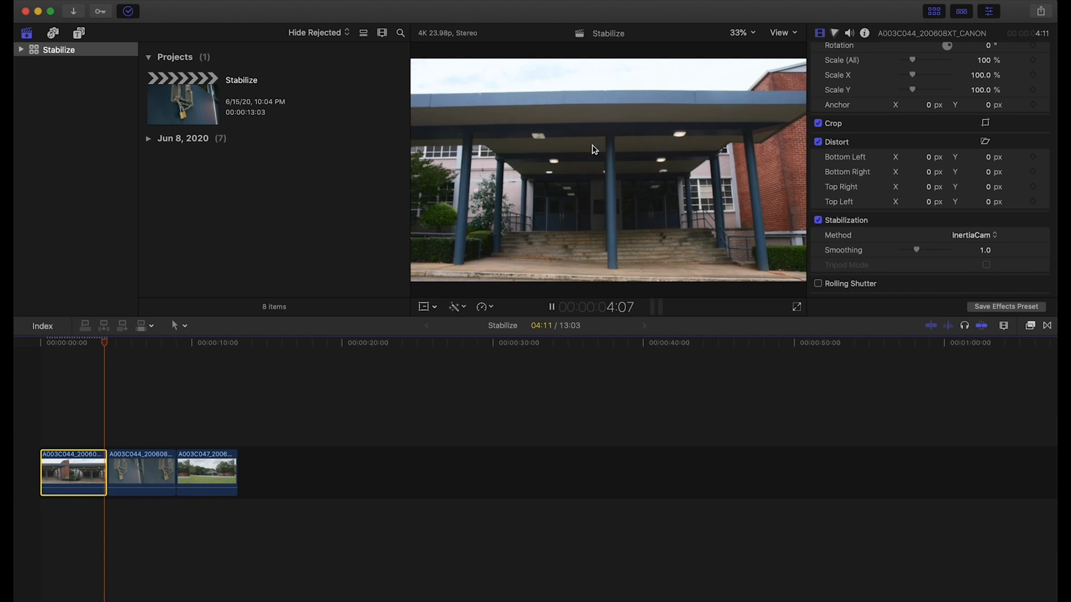
# Step: Stop playback after reviewing the InertiaCam clip, and raise Smoothing to about 2.0
pyautogui.click(45, 343)
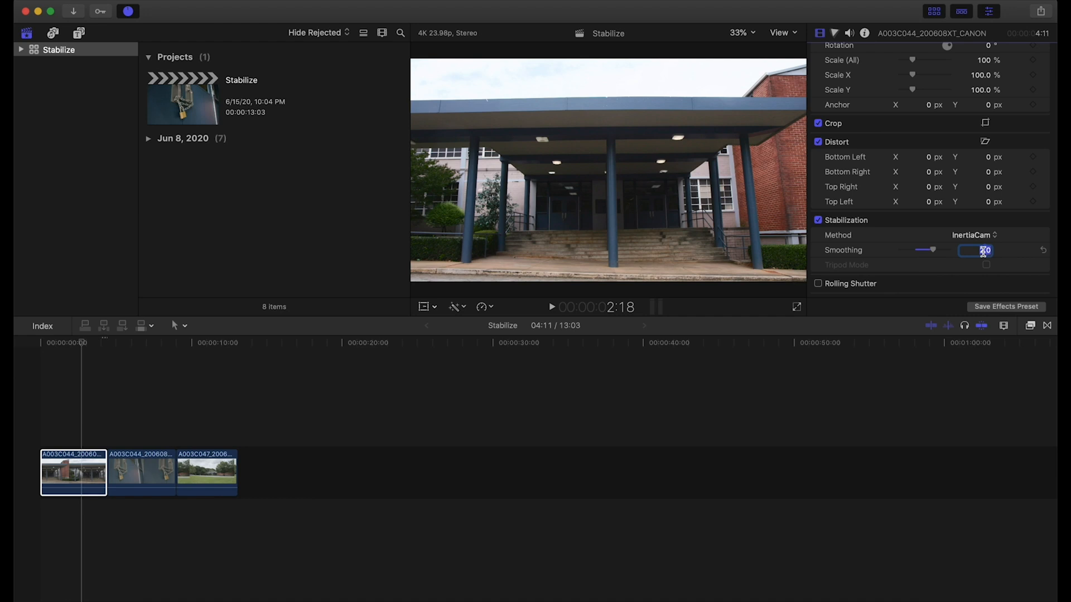
# Step: Enter 3.0 for InertiaCam Smoothing and return the playhead to 00:00
pyautogui.write('3')
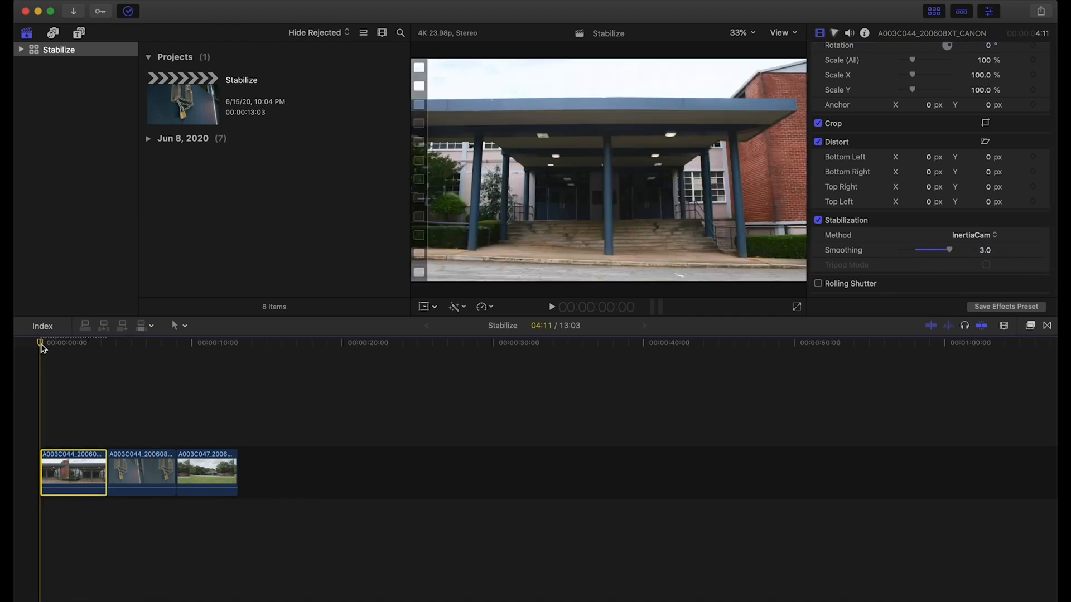
pyautogui.click(551, 306)
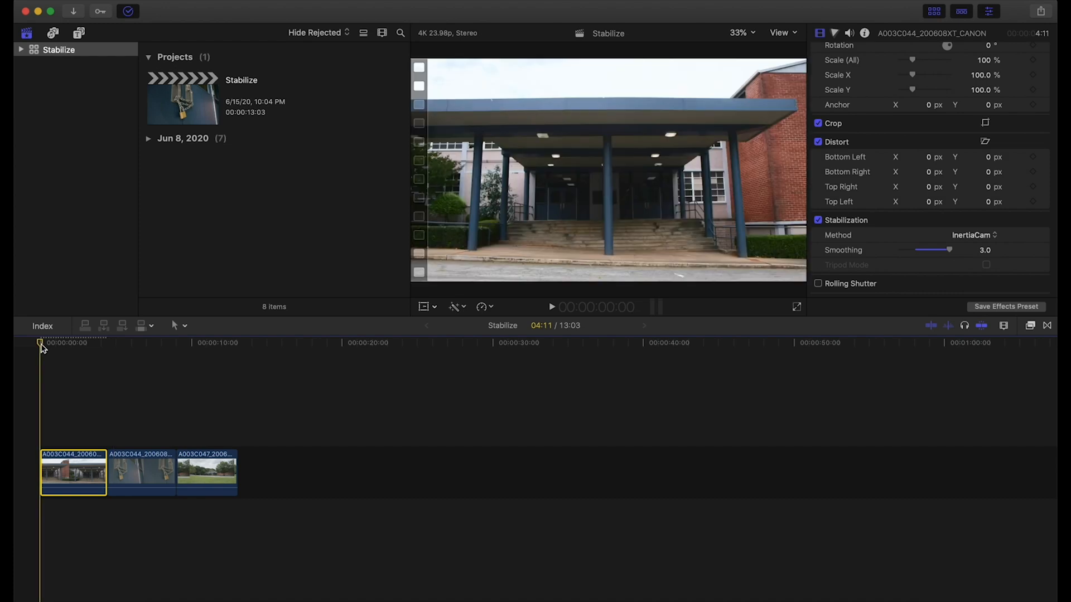
pyautogui.moveTo(683, 217)
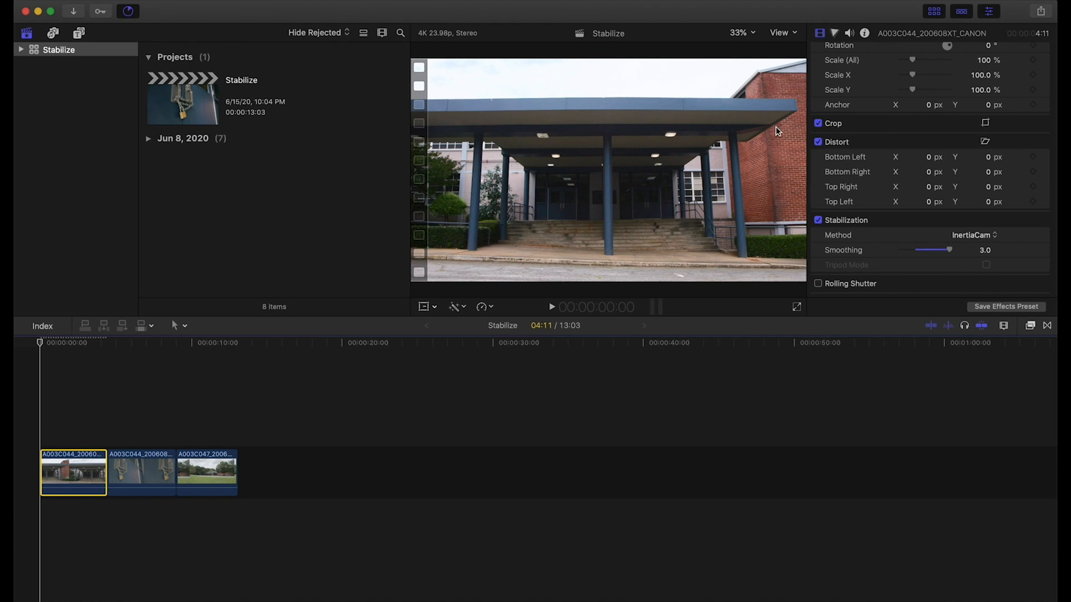
pyautogui.moveTo(523, 113)
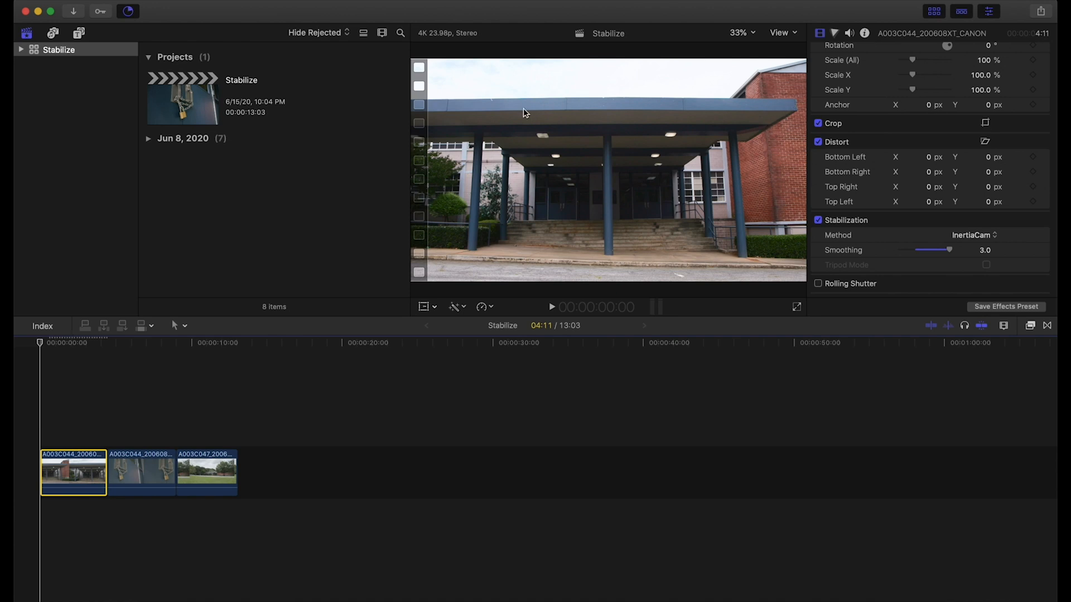